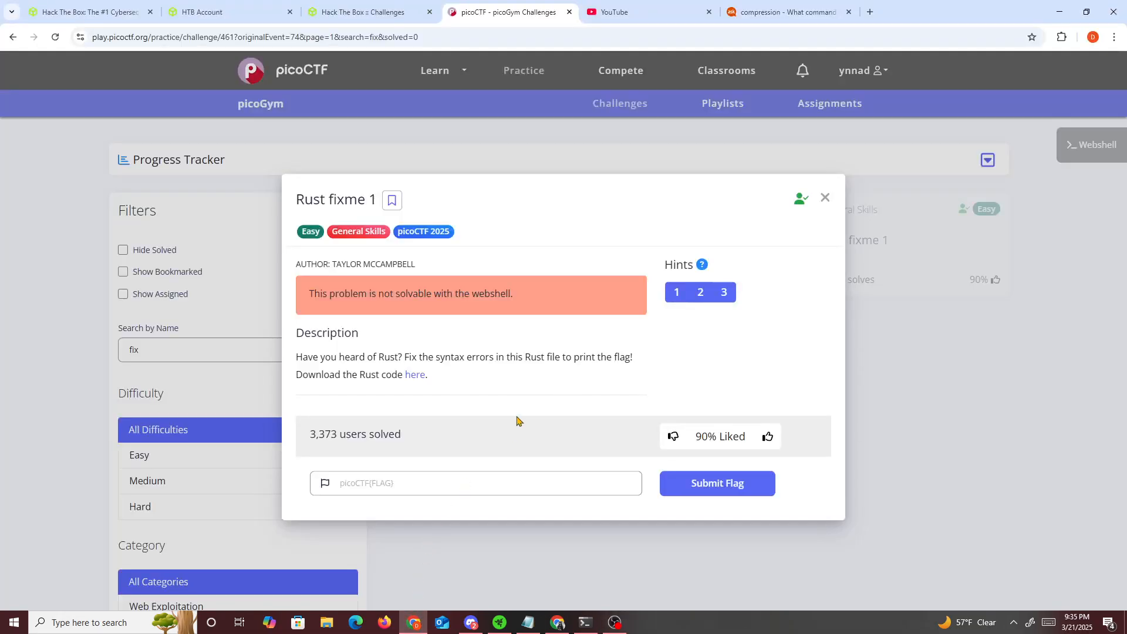
- Copy the link address of the 'here' download link and switch to the terminal
{"action": "right_click", "coordinate": [415, 374]}
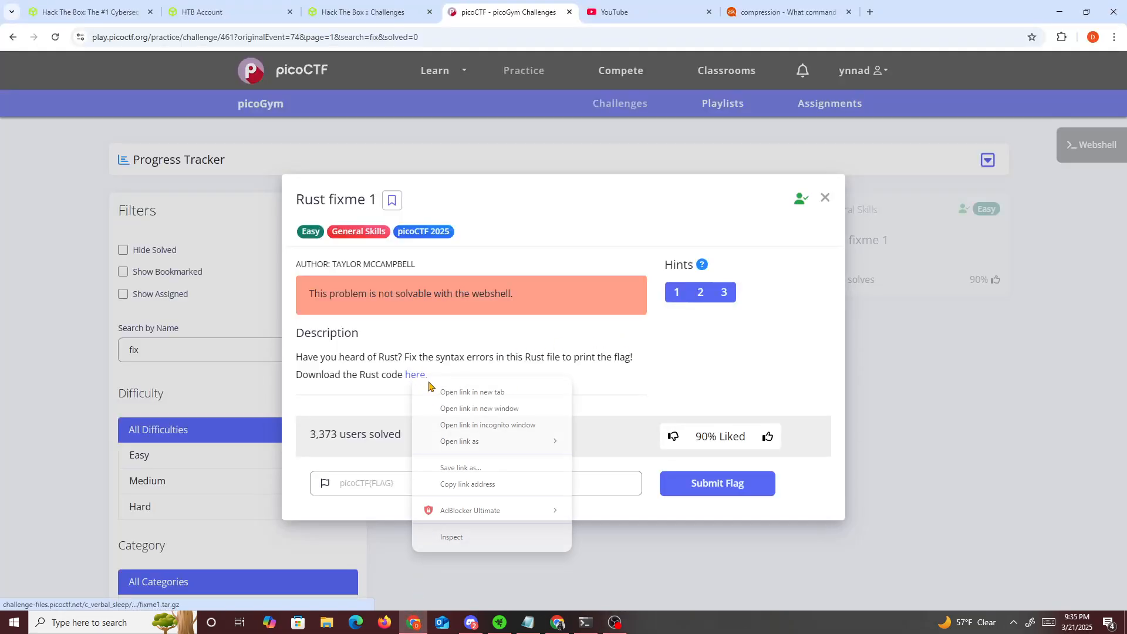
{"action": "left_click", "coordinate": [467, 483]}
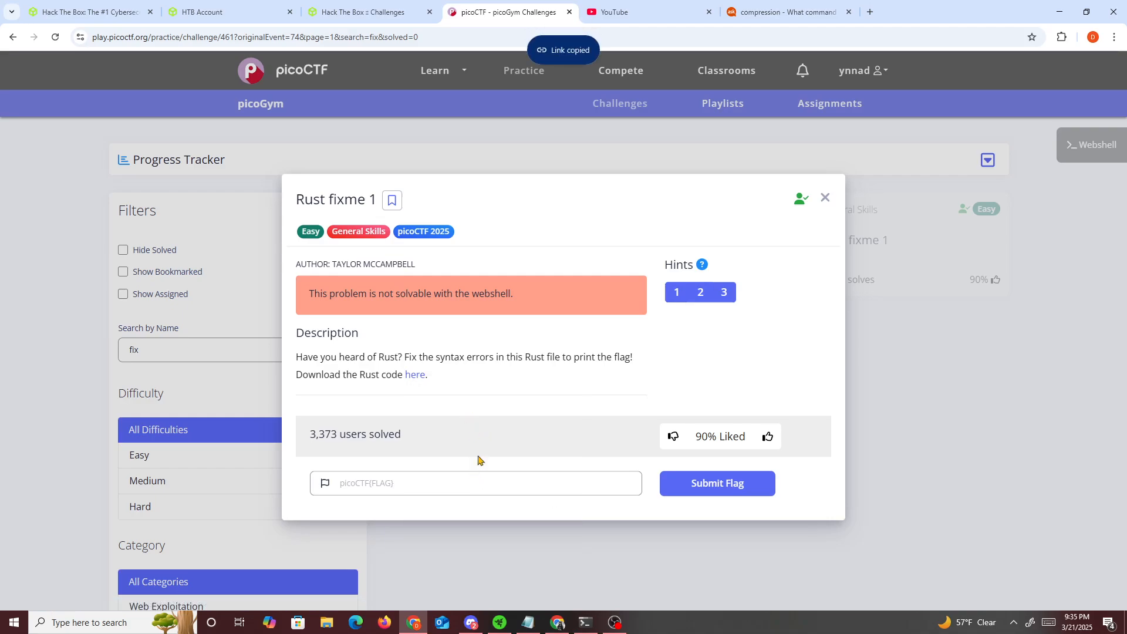
{"action": "left_click", "coordinate": [583, 622]}
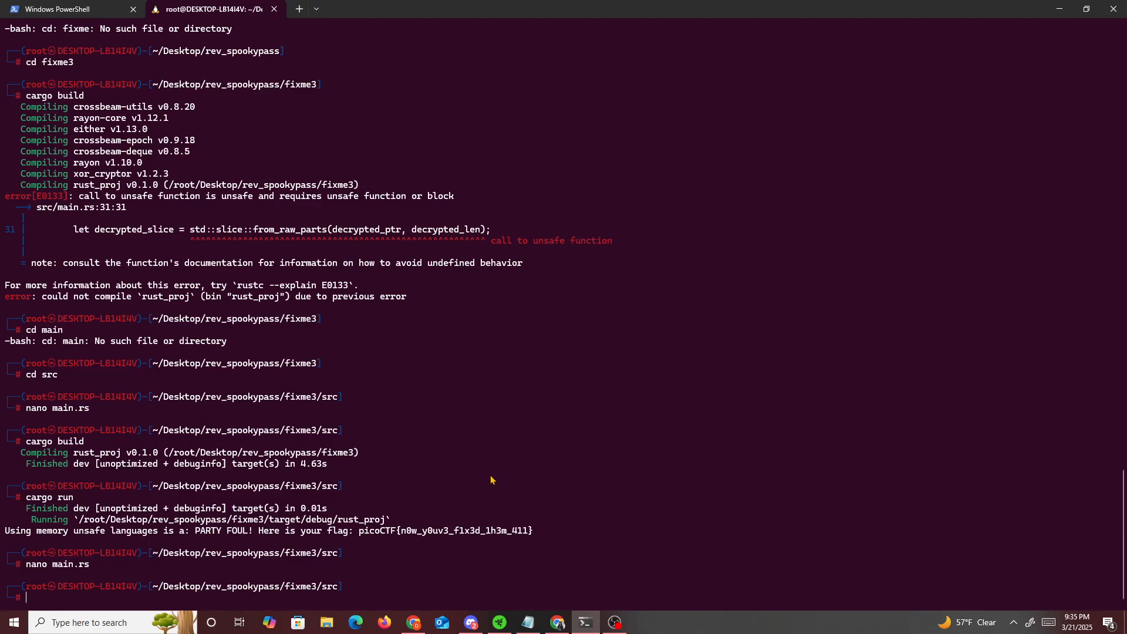
- Move to rev_spookypass and wget the fixme1 archive from challenge-files.picoctf.net
{"action": "type", "text": "cd"}
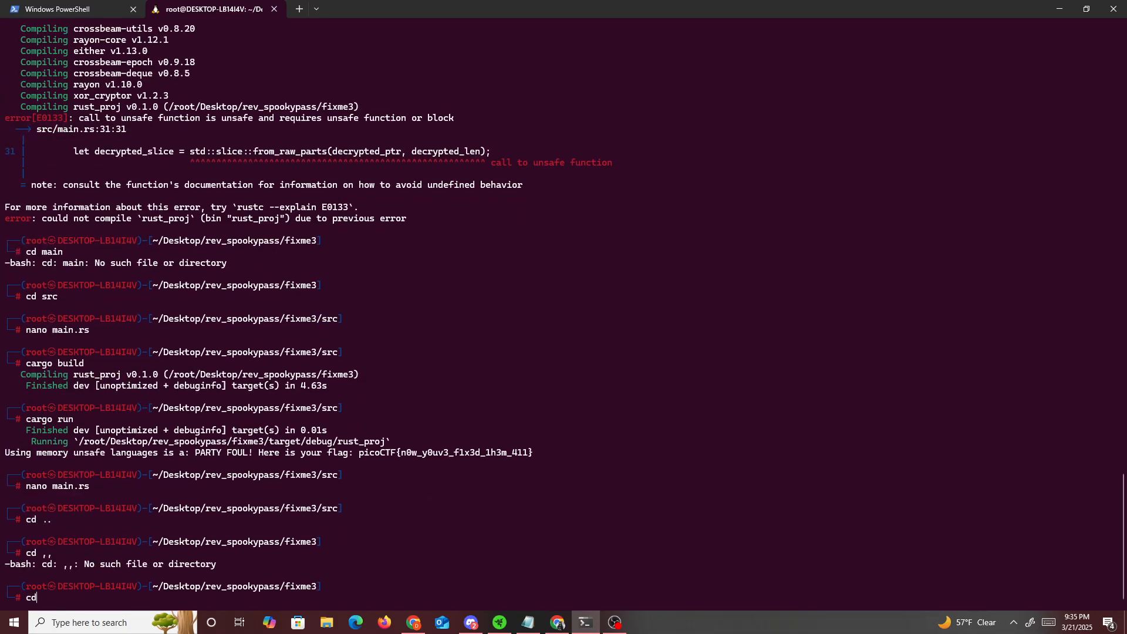
{"action": "type", "text": "w"}
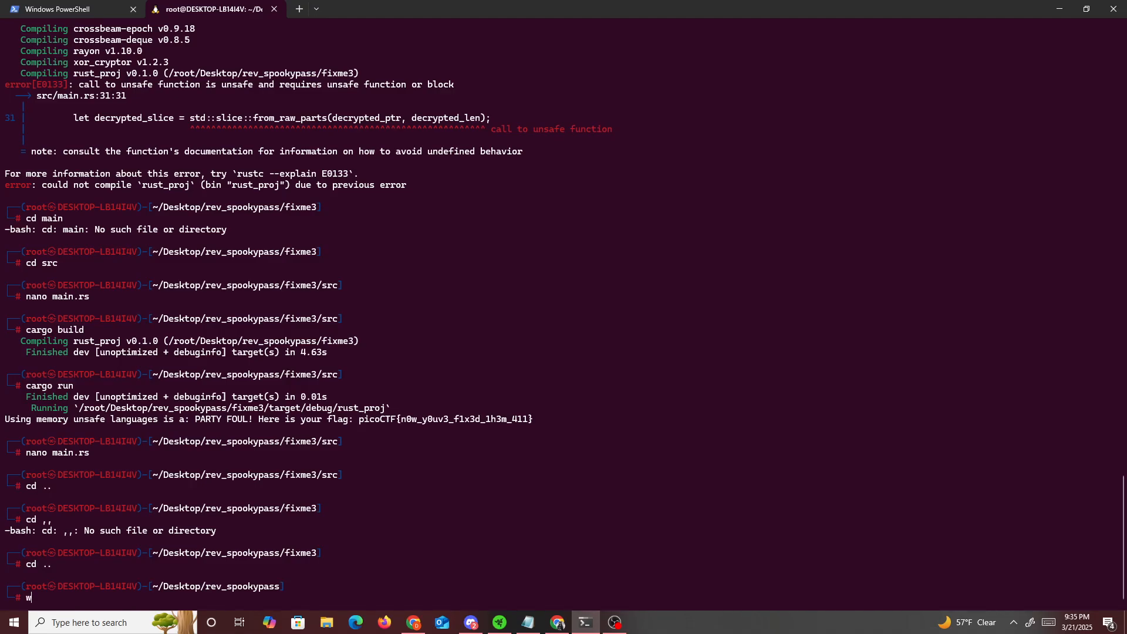
{"action": "type", "text": "get https://challenge-files.picoctf.net/c_verbal_sleep/3f0e13f541928f420d9c8c96b06d4dbf7b2fa18b15adbd457108e8c80a1f5883/fixme1.tar.gz"}
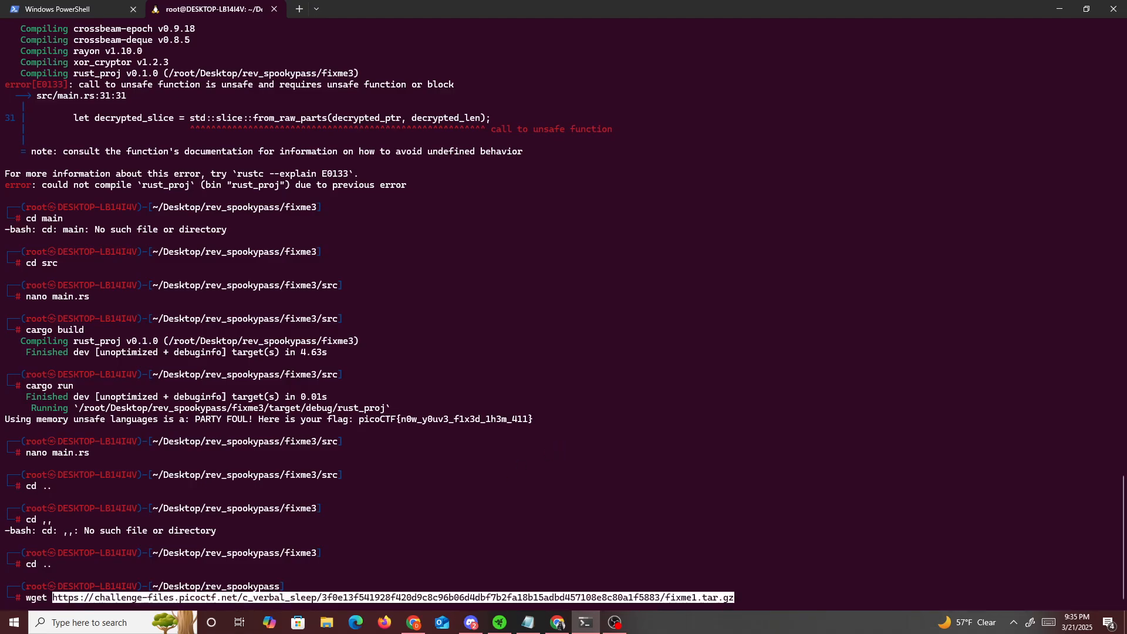
{"action": "key", "text": "Enter"}
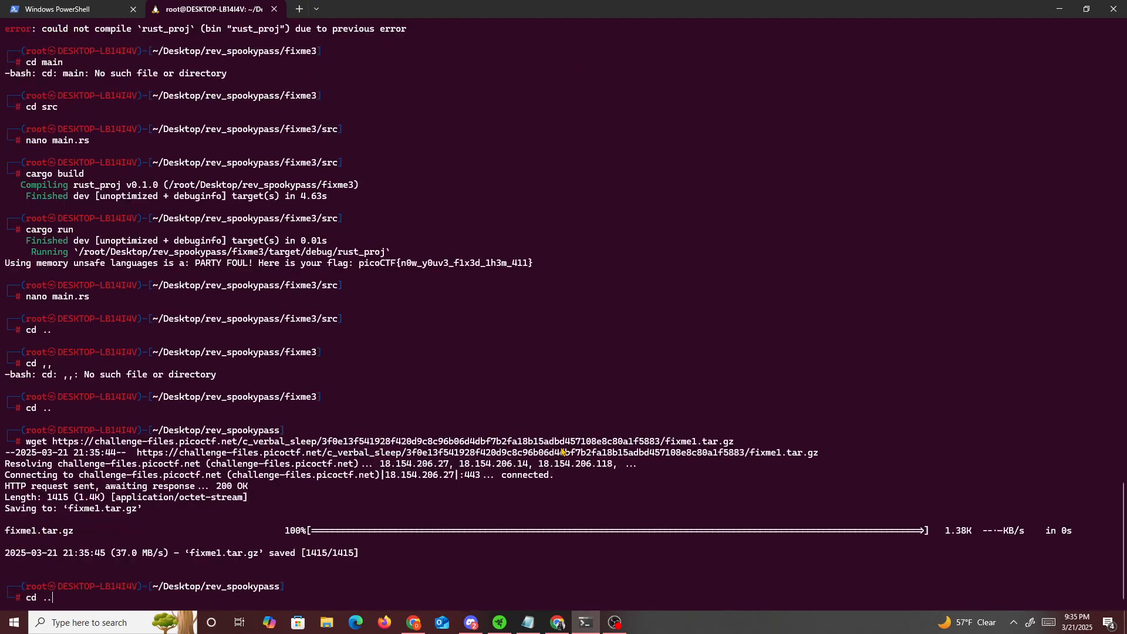
- Extract fixme1.tar.gz with tar -xvzf and move into the fixme1 folder
{"action": "type", "text": "src"}
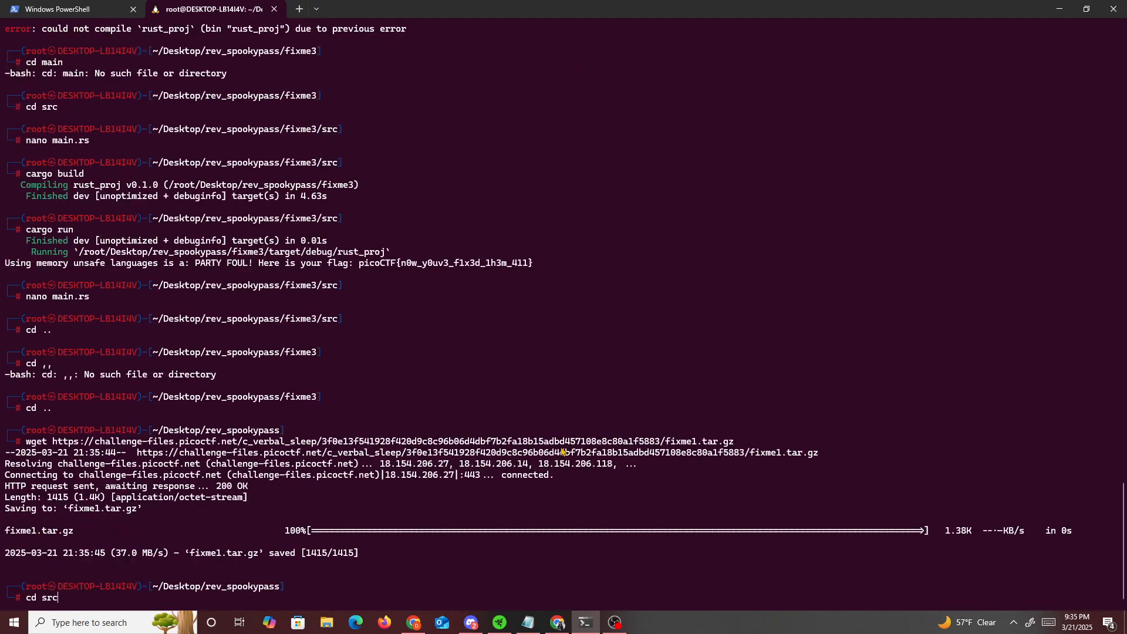
{"action": "type", "text": "ls"}
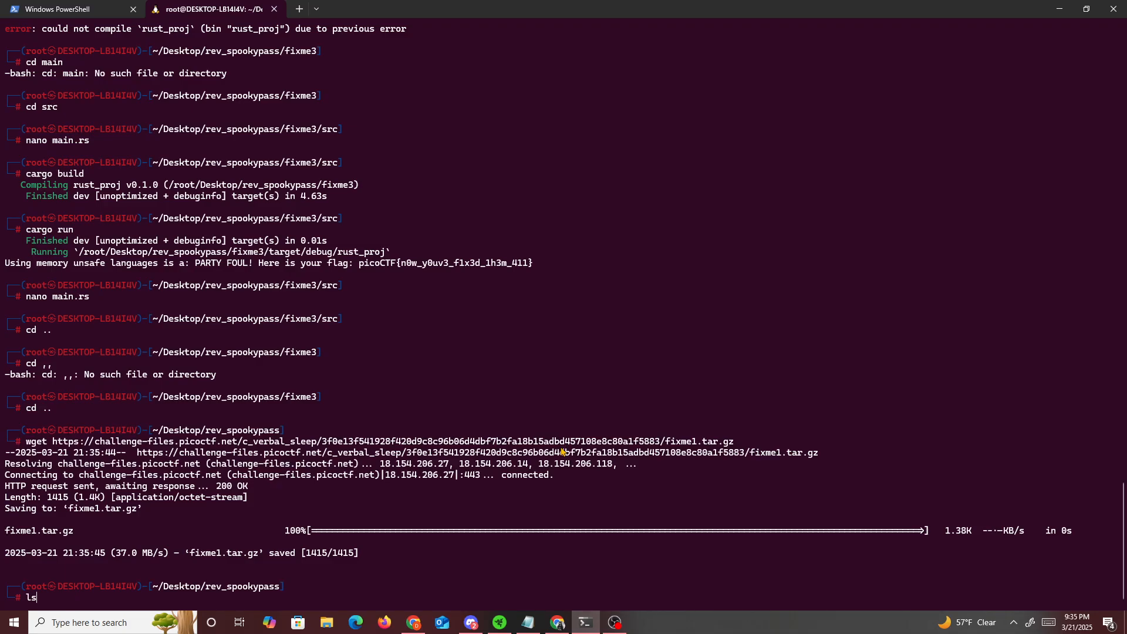
{"action": "type", "text": "tar -xvzf fixme3.tar.gz"}
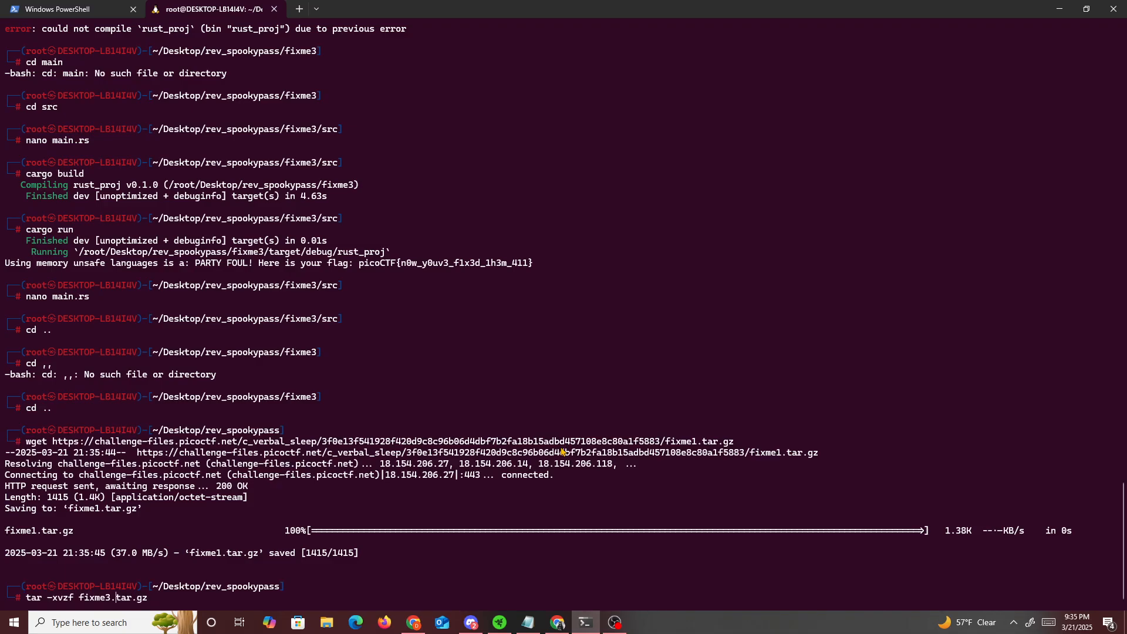
{"action": "key", "text": "Backspace"}
{"action": "type", "text": "cd"}
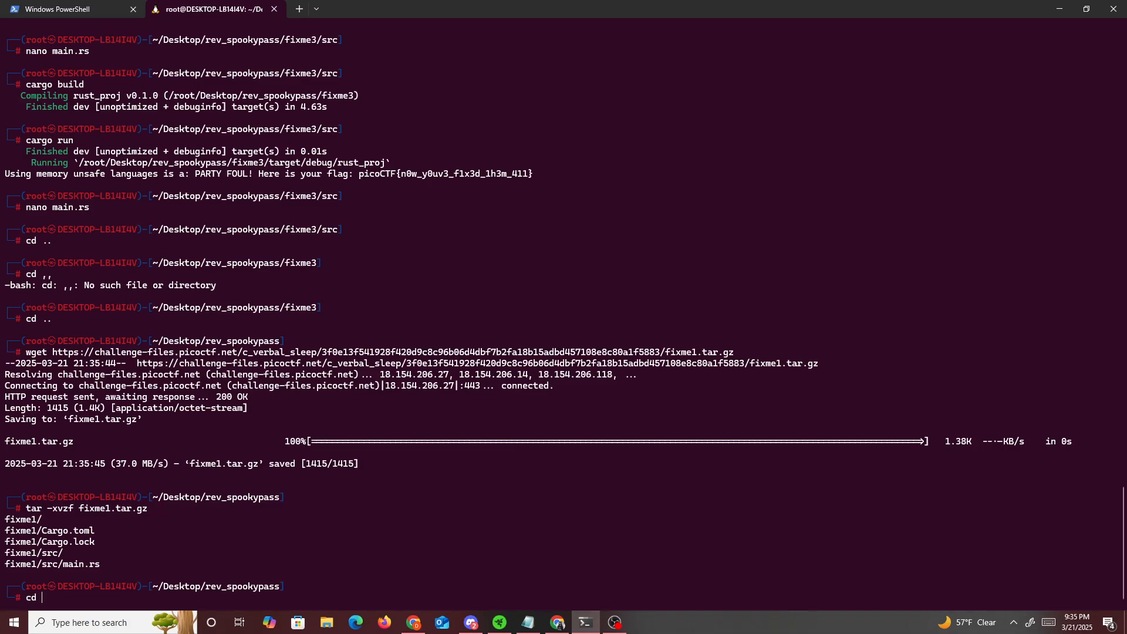
{"action": "type", "text": "fixme1"}
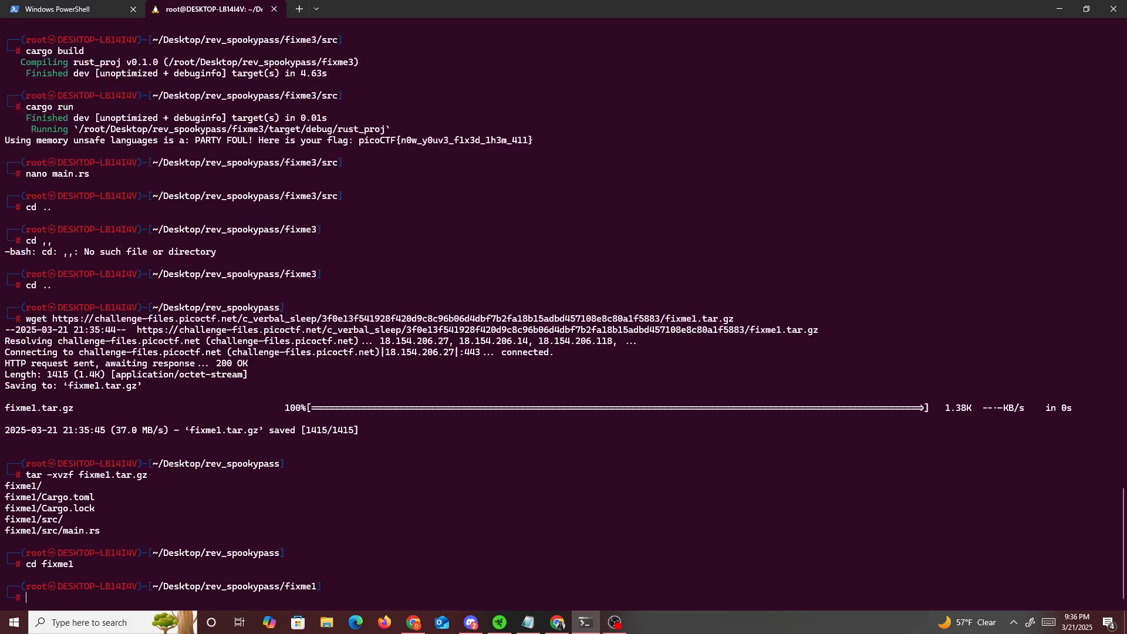
- Run cargo build to see the three compile errors, then edit src/main.rs in nano
{"action": "type", "text": "cargo build"}
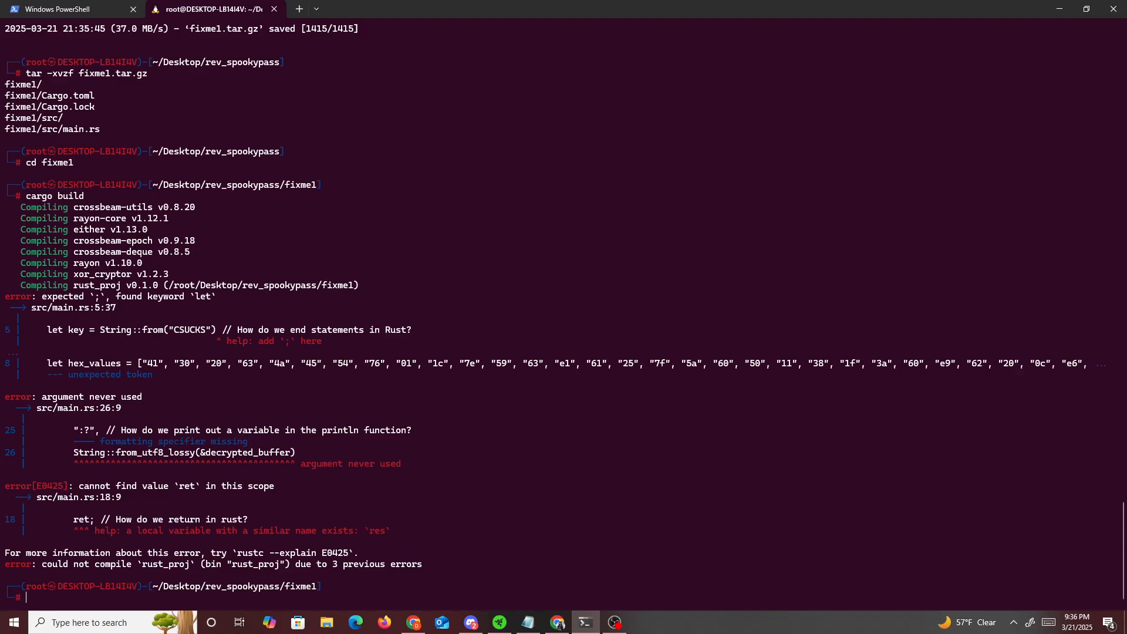
{"action": "type", "text": "cd fixme1"}
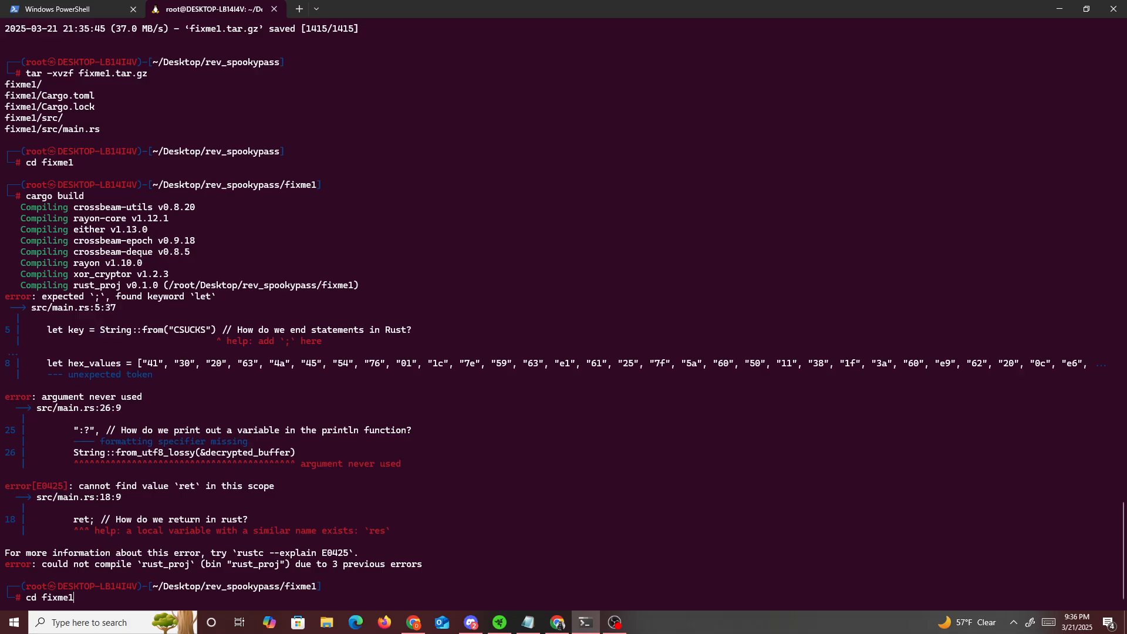
{"action": "type", "text": "nano"}
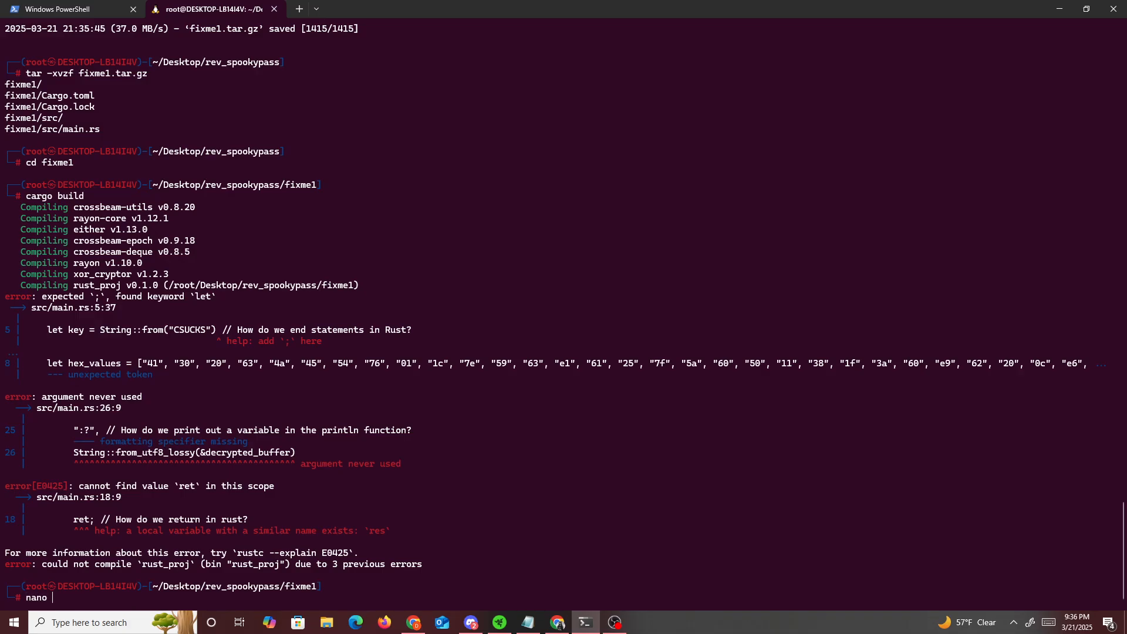
{"action": "type", "text": "cd sr"}
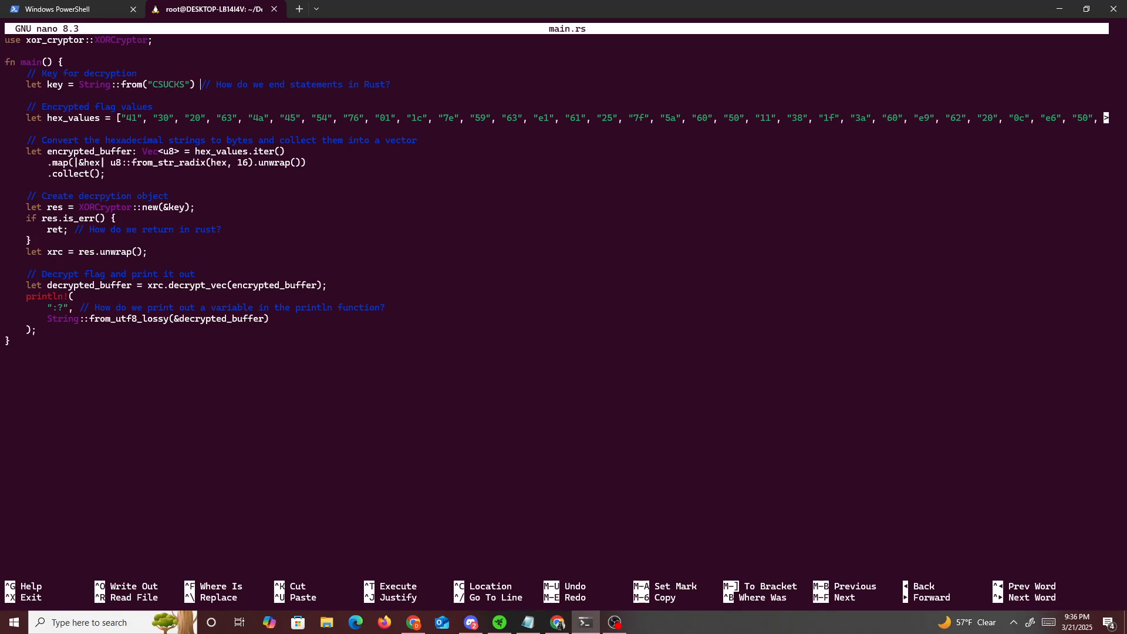
- Add the missing ';', change 'ret;' to 'return;', print the buffer with '{}', and save main.rs
{"action": "type", "text": ";"}
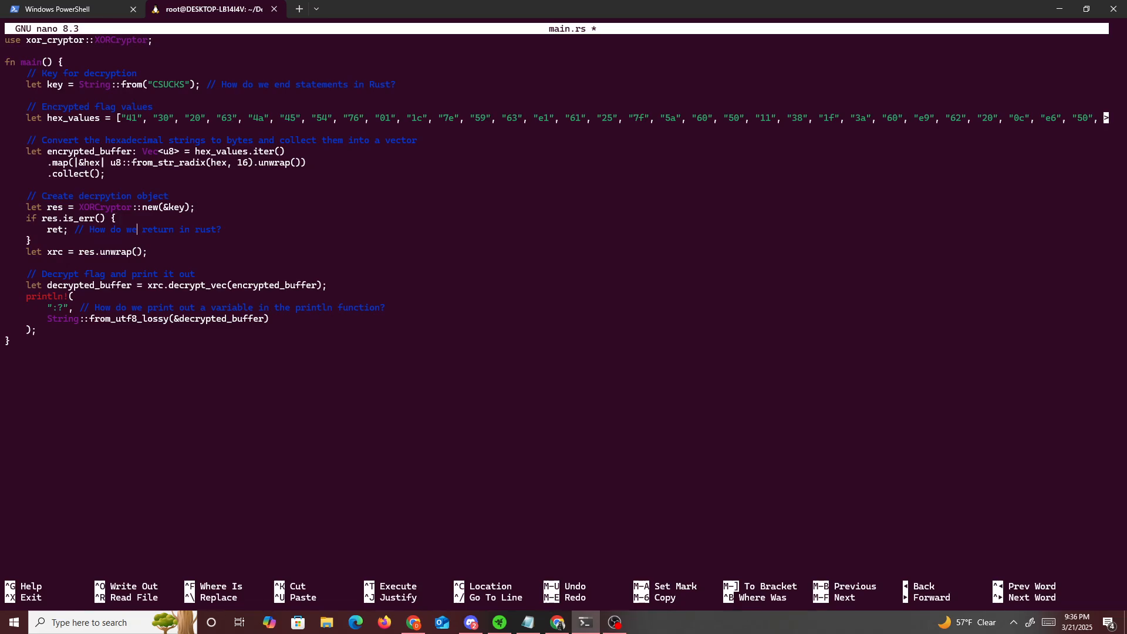
{"action": "type", "text": "u"}
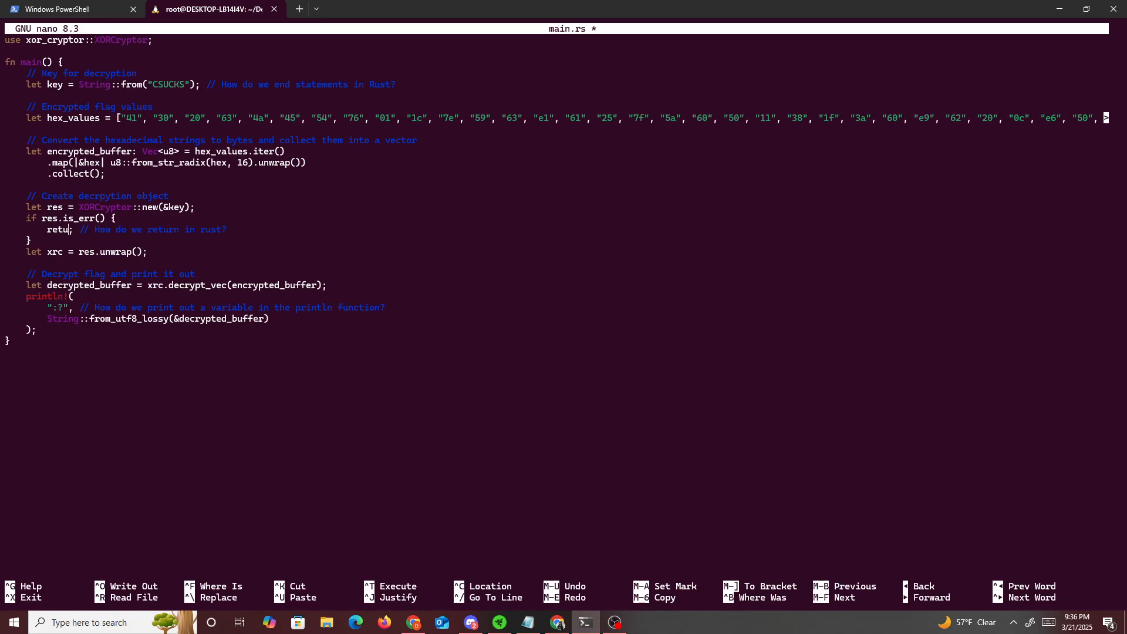
{"action": "type", "text": "rn;"}
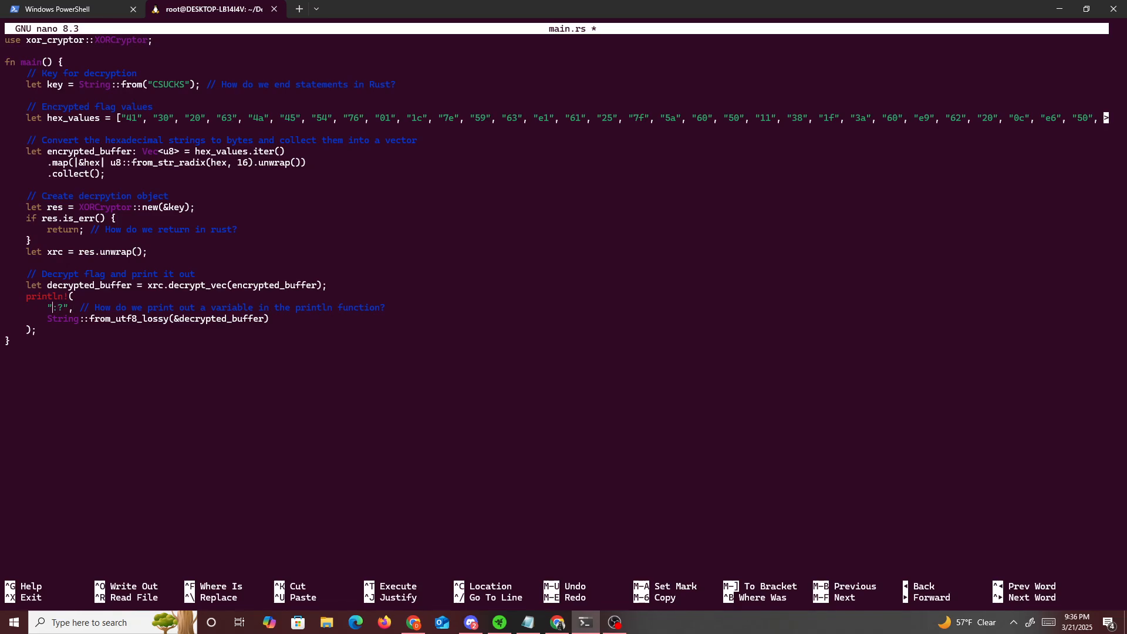
{"action": "type", "text": "{}"}
{"action": "type", "text": "nano main.rs"}
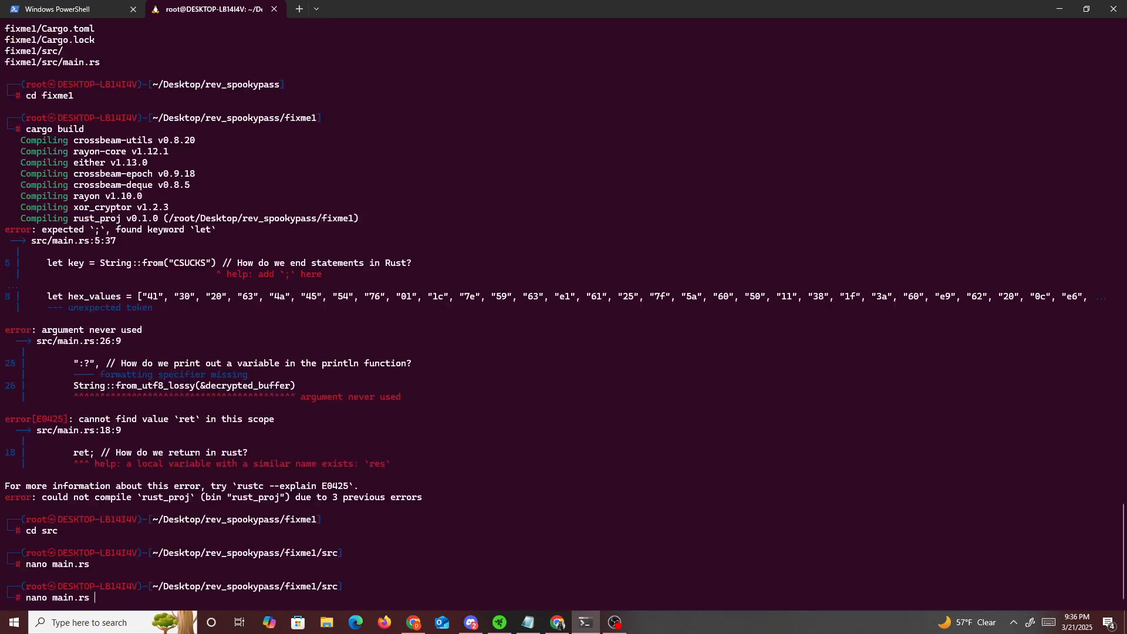
- Rebuild with cargo build, cargo run to print the picoCTF flag, and select the flag to copy it
{"action": "type", "text": "cargo build"}
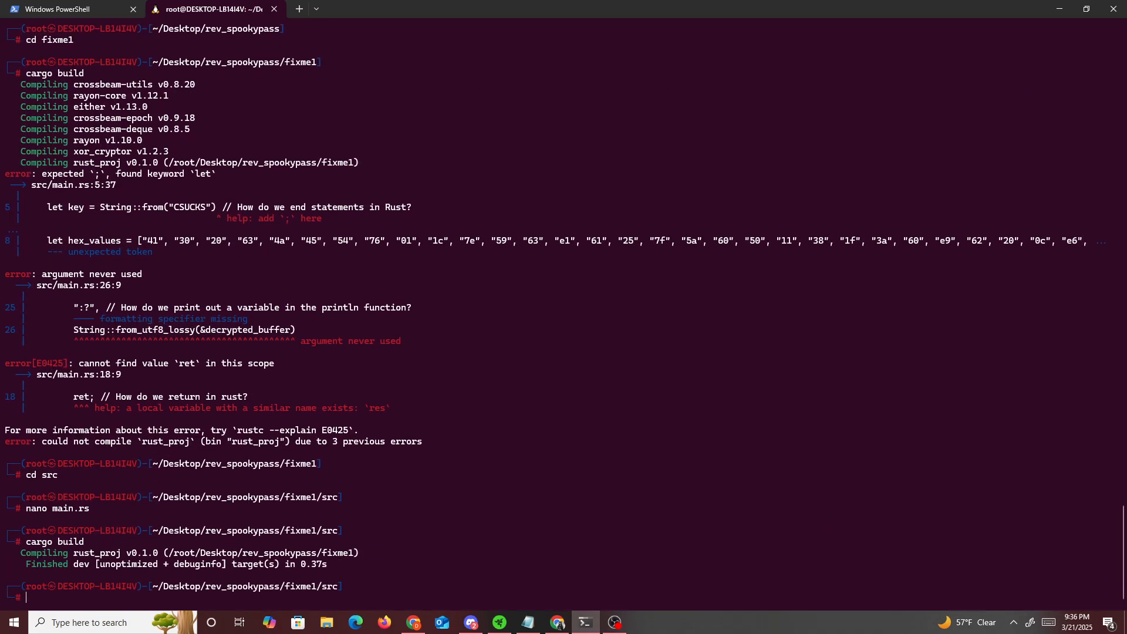
{"action": "type", "text": "cargo run"}
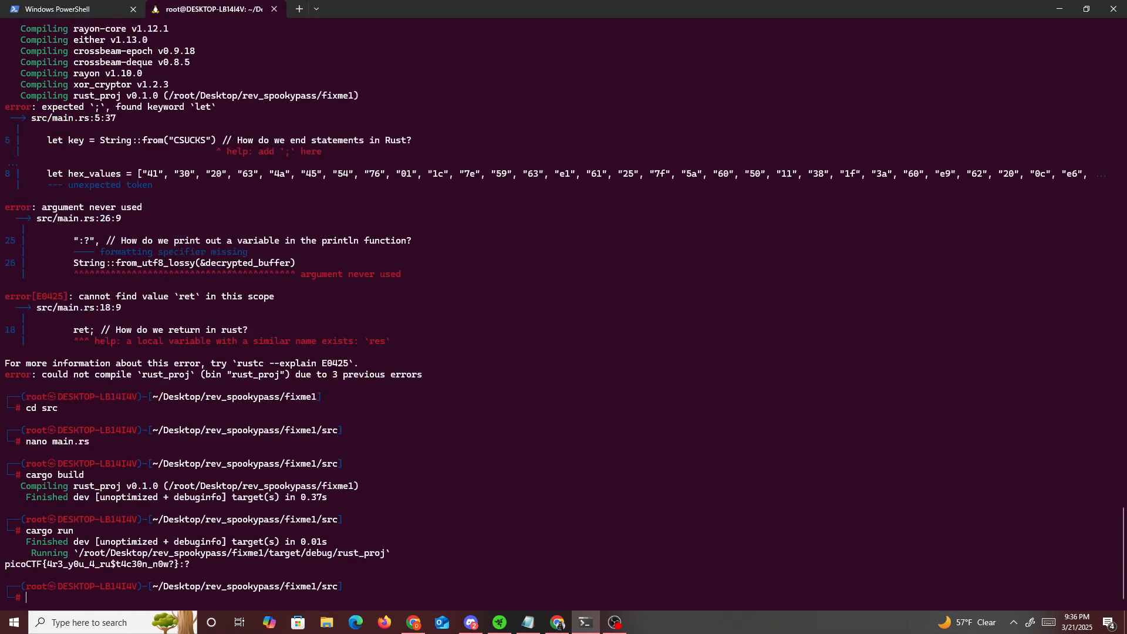
{"action": "mouse_move", "coordinate": [182, 564]}
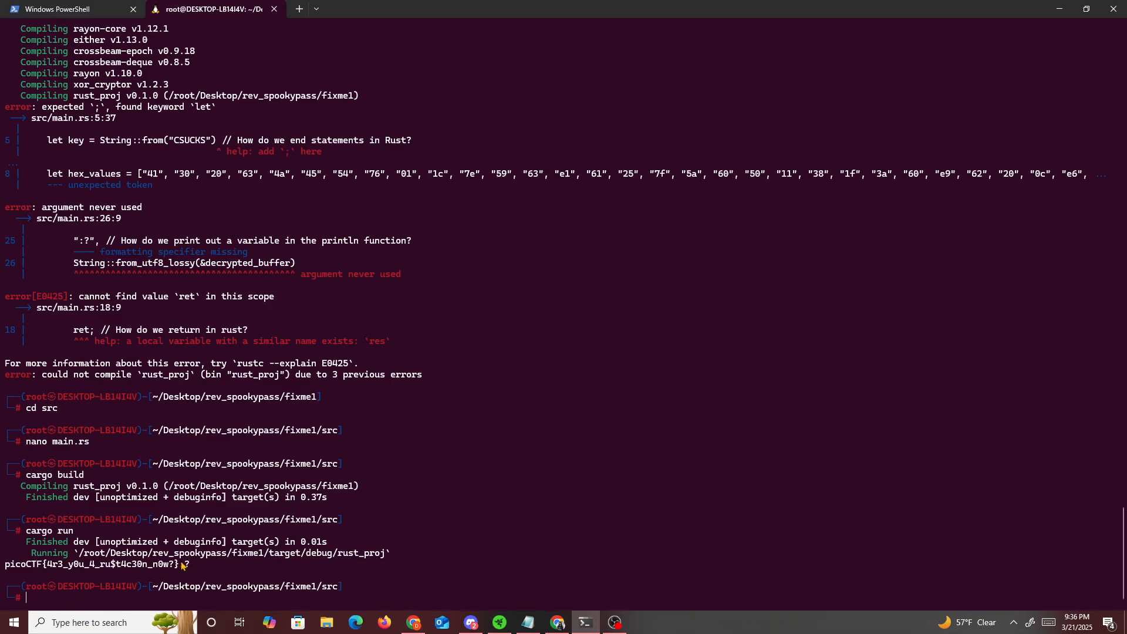
{"action": "left_click_drag", "start_coordinate": [4, 563], "coordinate": [177, 563]}
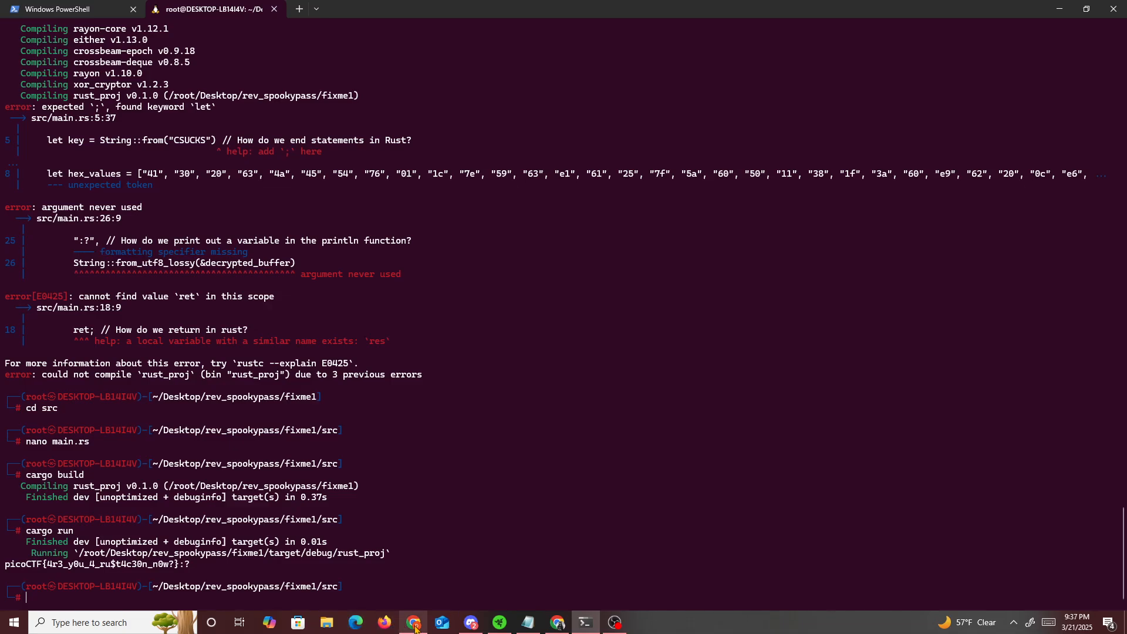
- Paste the flag into the Rust fixme 1 flag field in Chrome and submit it
{"action": "left_click", "coordinate": [412, 622]}
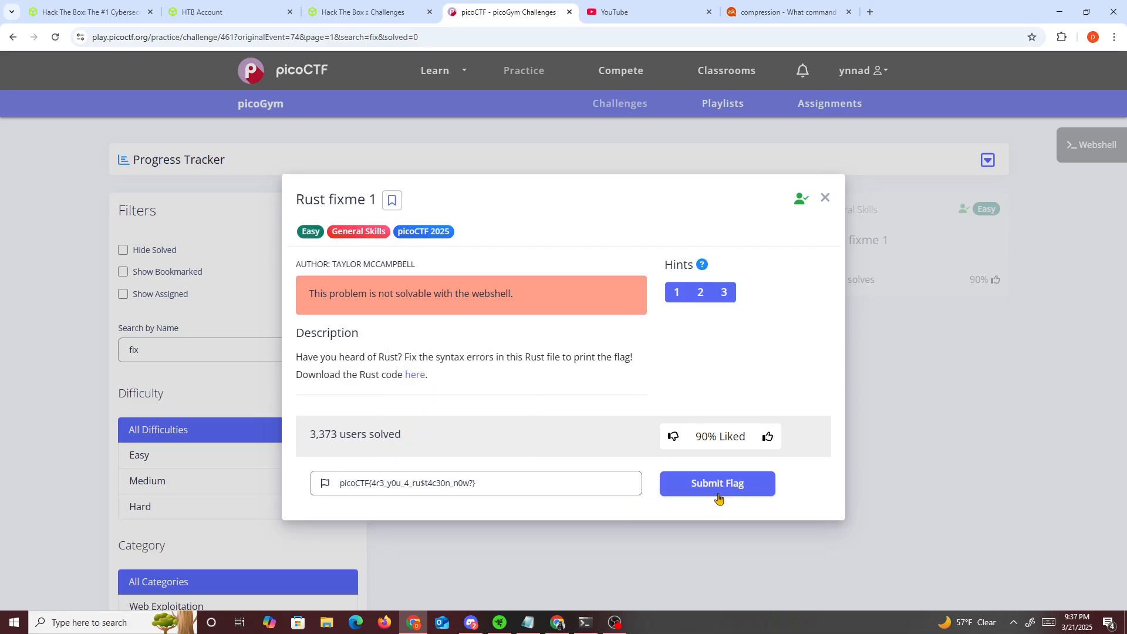
{"action": "left_click", "coordinate": [716, 482]}
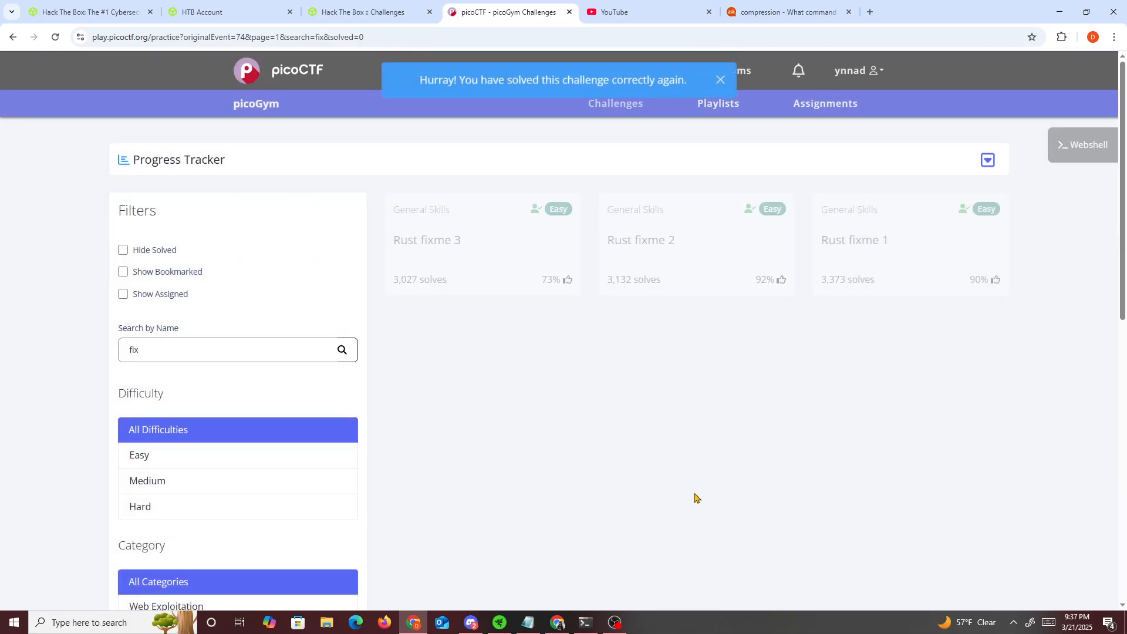
{"action": "mouse_move", "coordinate": [482, 401]}
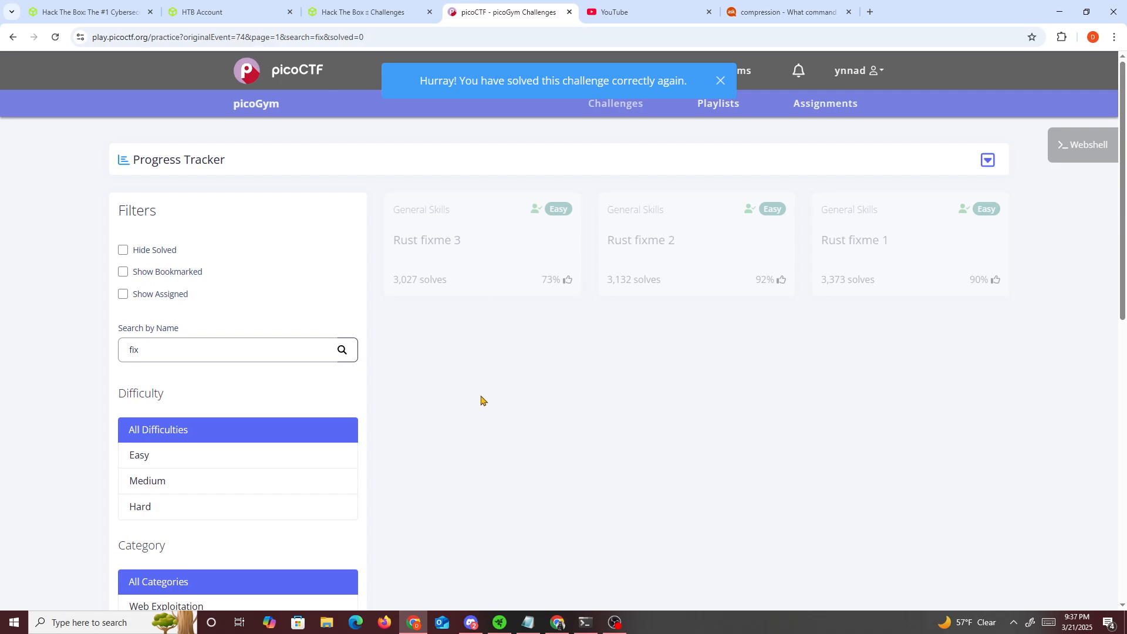
{"action": "mouse_move", "coordinate": [584, 420]}
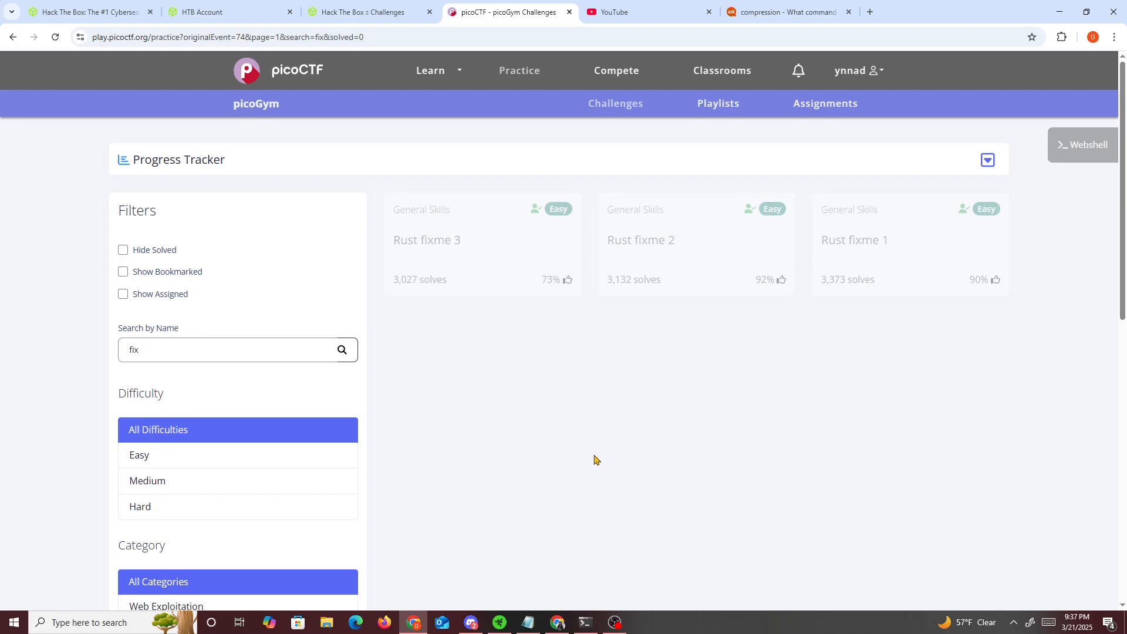
{"action": "mouse_move", "coordinate": [589, 500]}
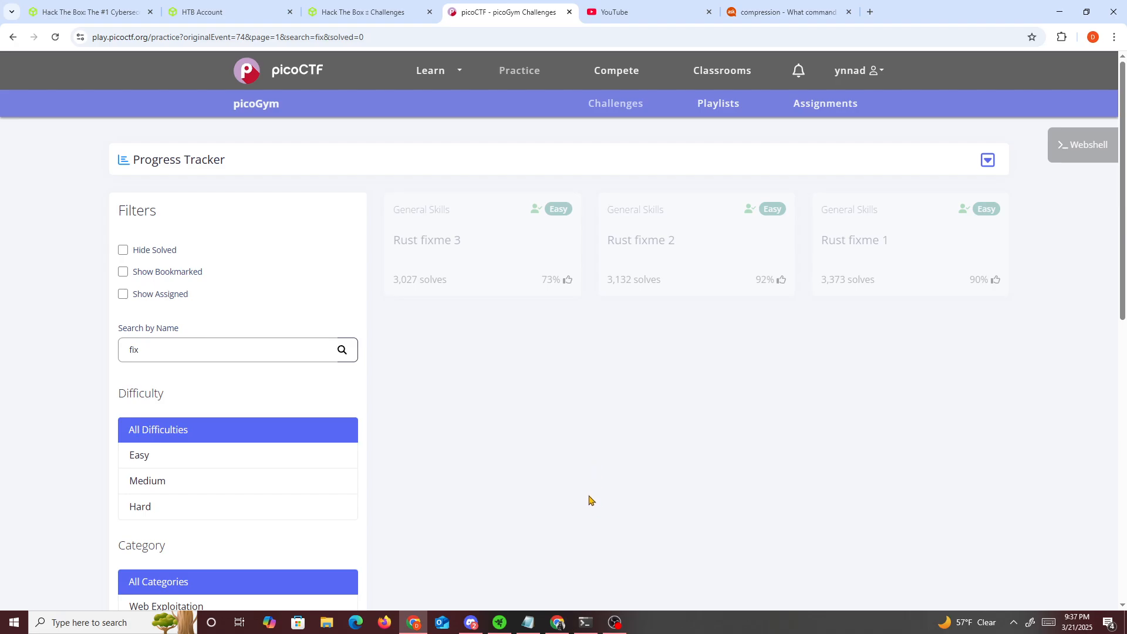